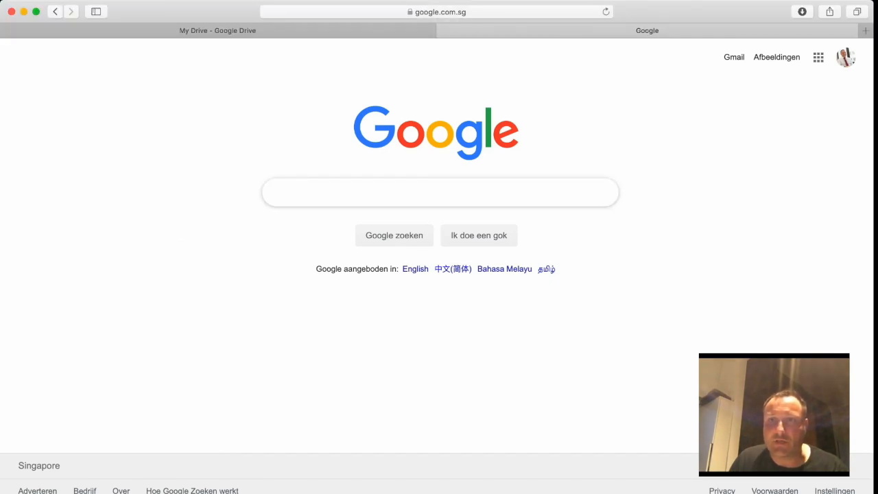
# Step: Go from the Google apps menu to Google Drive, showing My Drive
pyautogui.click(817, 58)
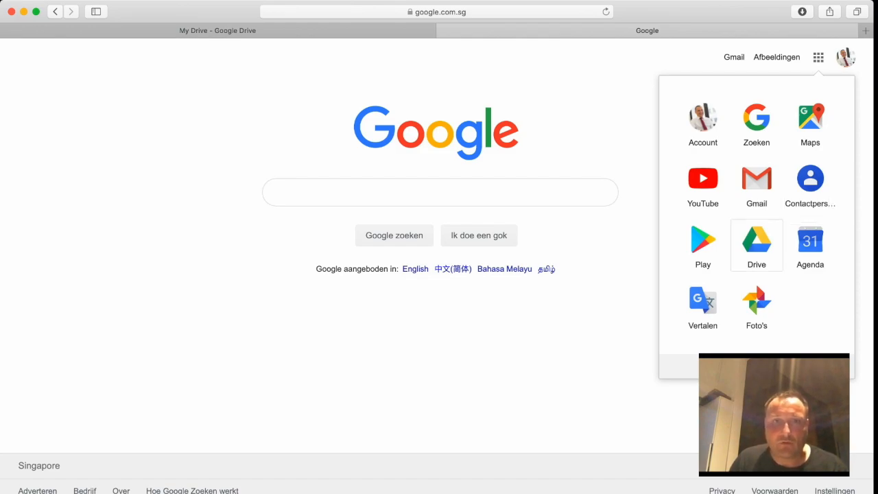
pyautogui.click(755, 244)
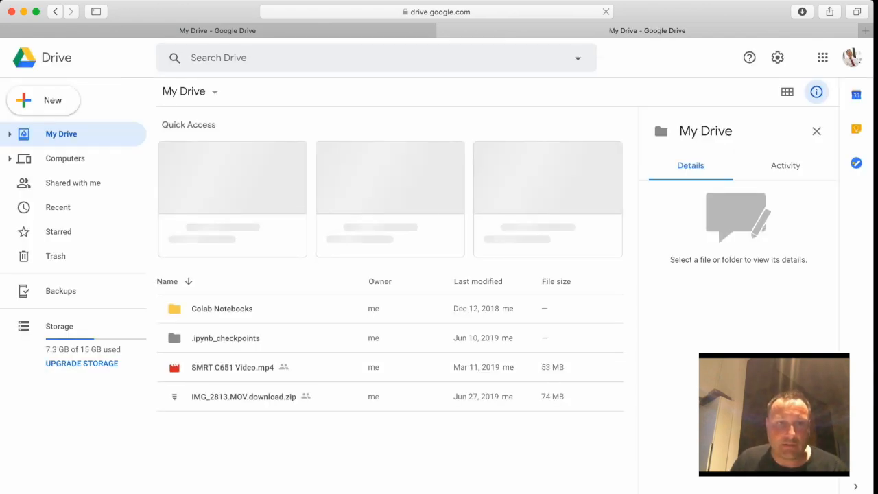
# Step: Enter the Colab Notebooks folder and select KNN Pima Indians Diabetes.ipynb to show its details
pyautogui.doubleClick(222, 307)
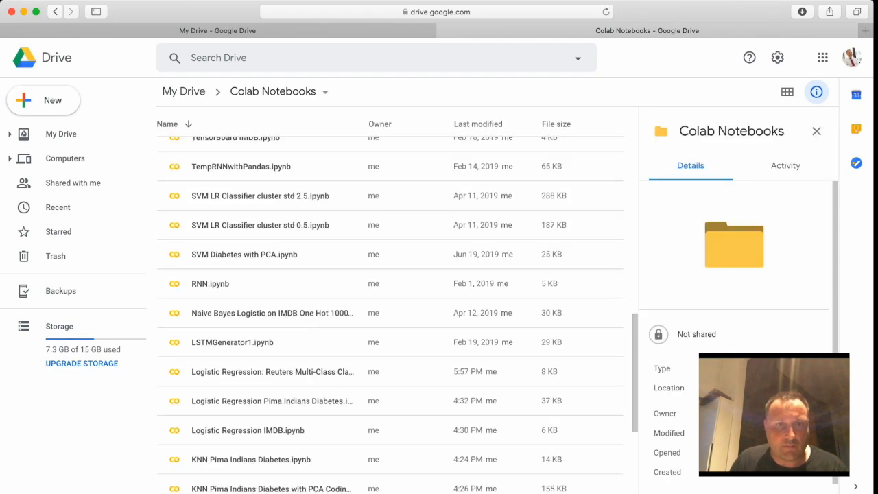
pyautogui.scroll(-3)
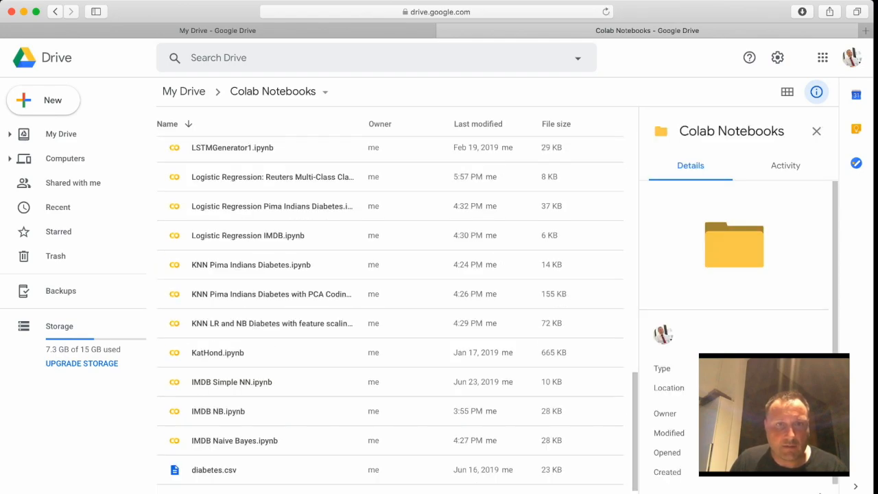
pyautogui.scroll(-3)
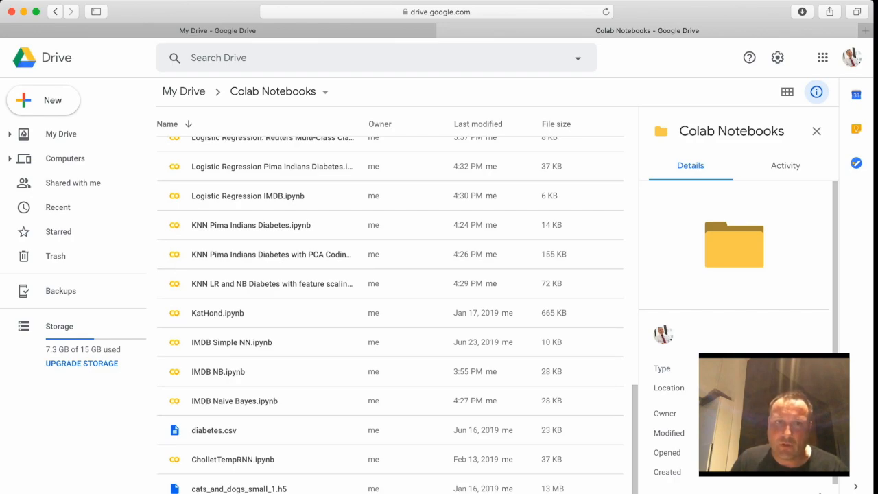
pyautogui.click(251, 224)
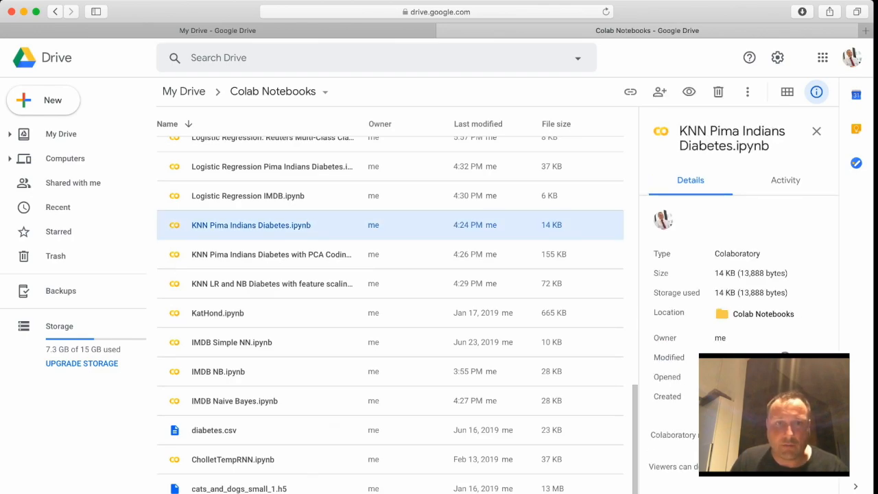
# Step: Make a copy of the KNN notebook and open that copy with Colaboratory
pyautogui.rightClick(250, 224)
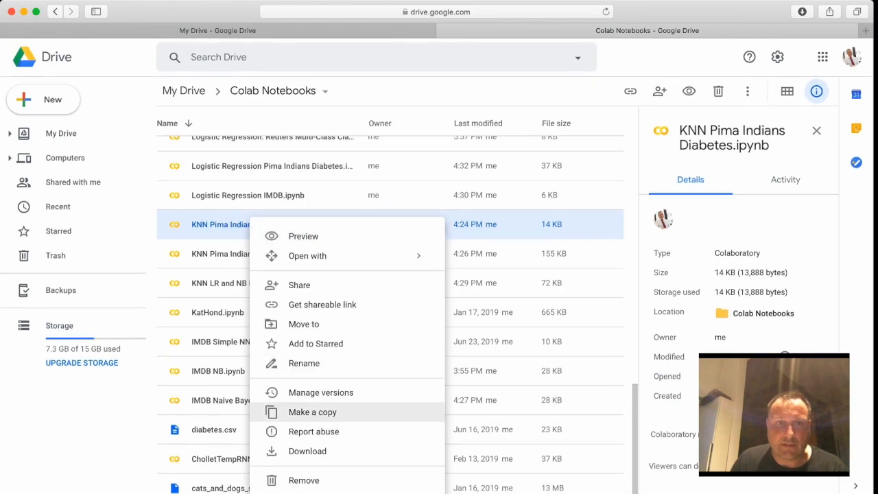
pyautogui.click(313, 411)
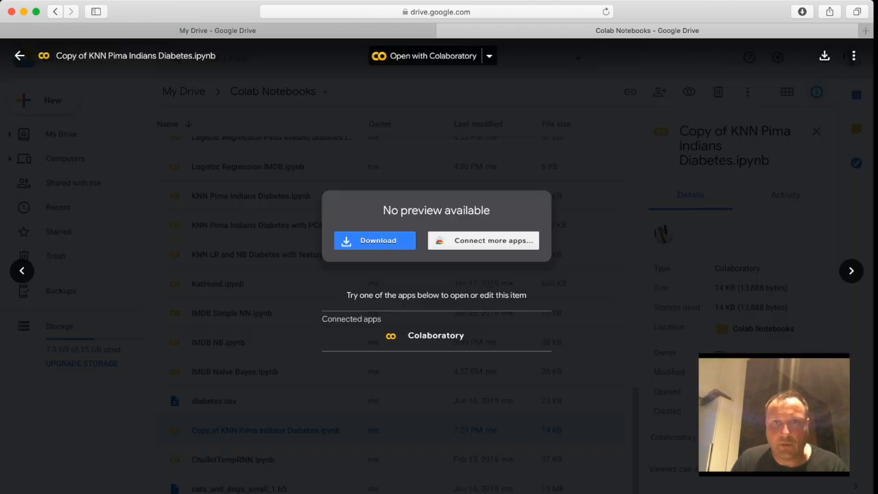
pyautogui.click(488, 55)
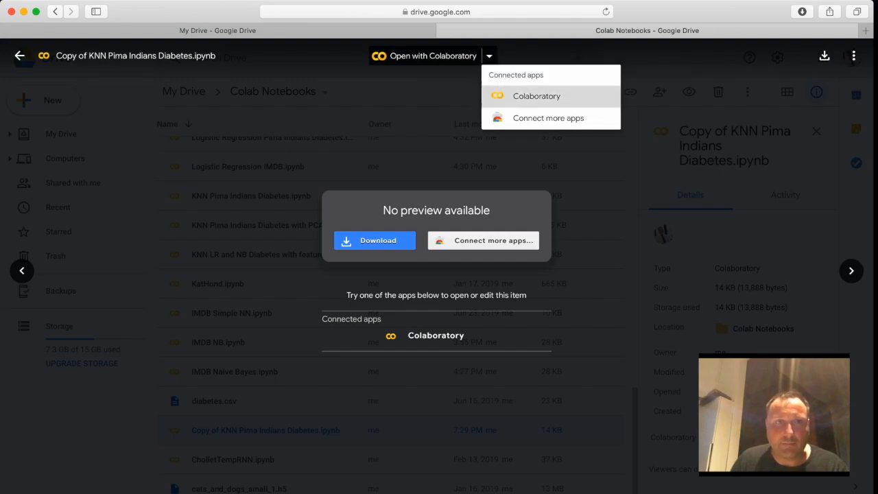
pyautogui.click(536, 96)
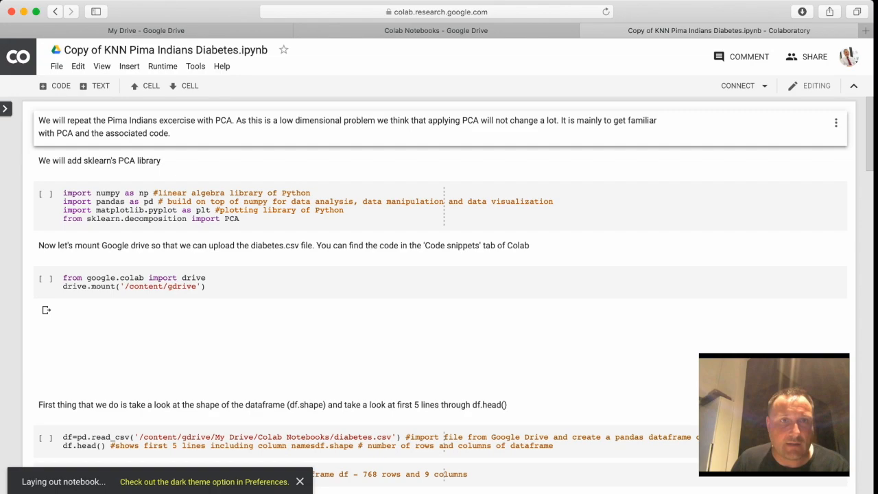
# Step: Rename the copy to 'LR was Pima Indians Diabetes.ipynb'
pyautogui.click(166, 49)
pyautogui.write('LR')
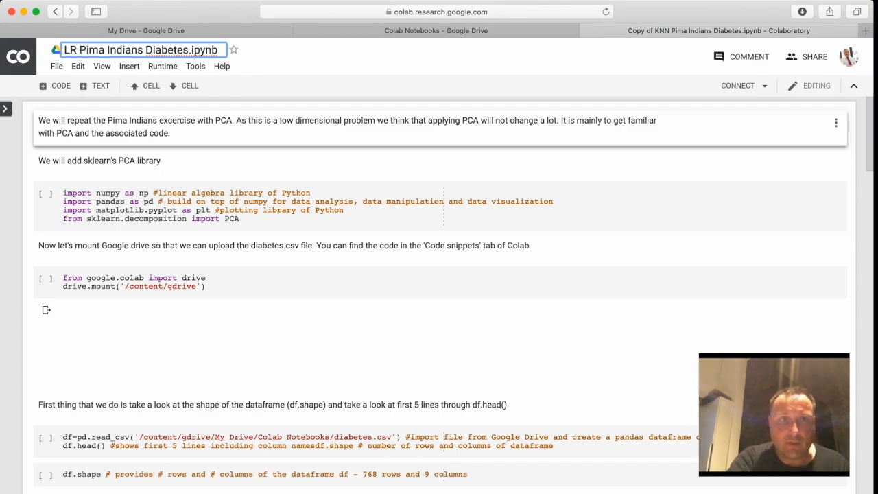
pyautogui.write('was')
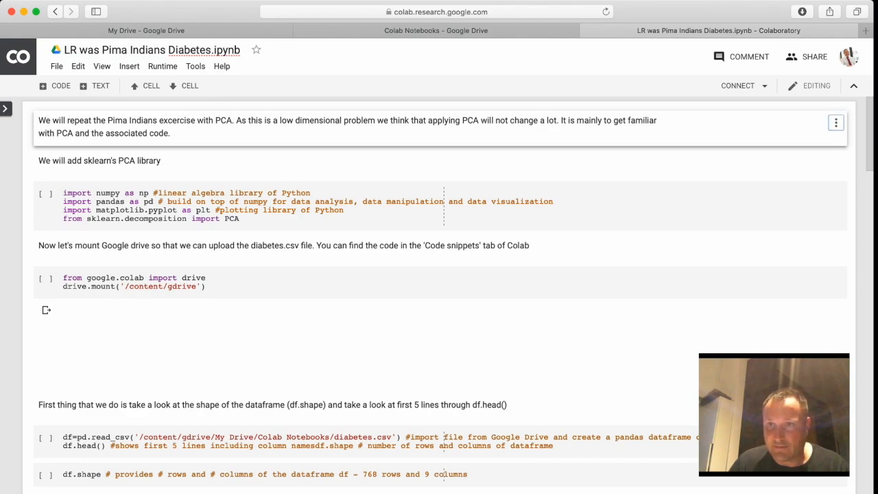
pyautogui.click(836, 122)
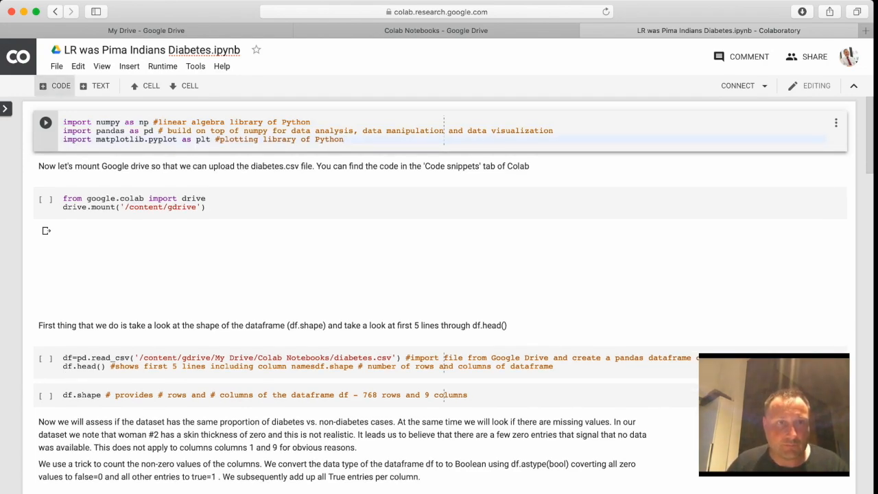
# Step: Run the imports, load diabetes.csv with a preview, and show the dataframe's shape
pyautogui.click(5, 109)
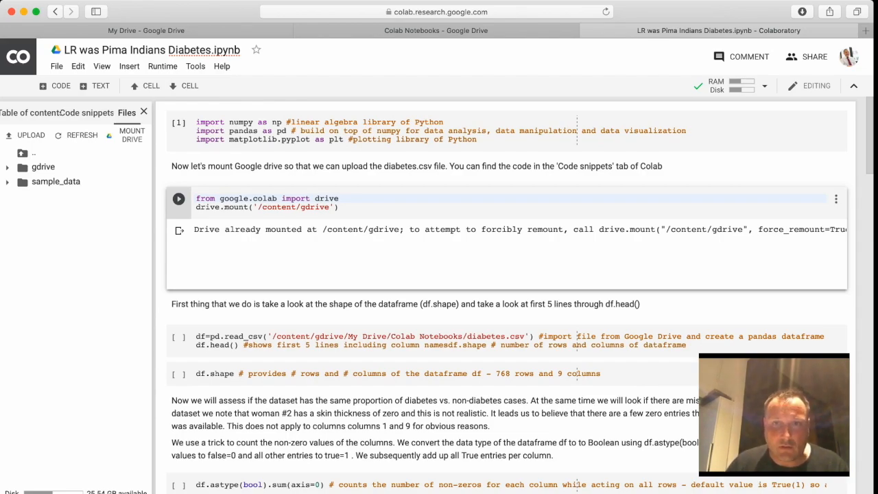
pyautogui.scroll(-3)
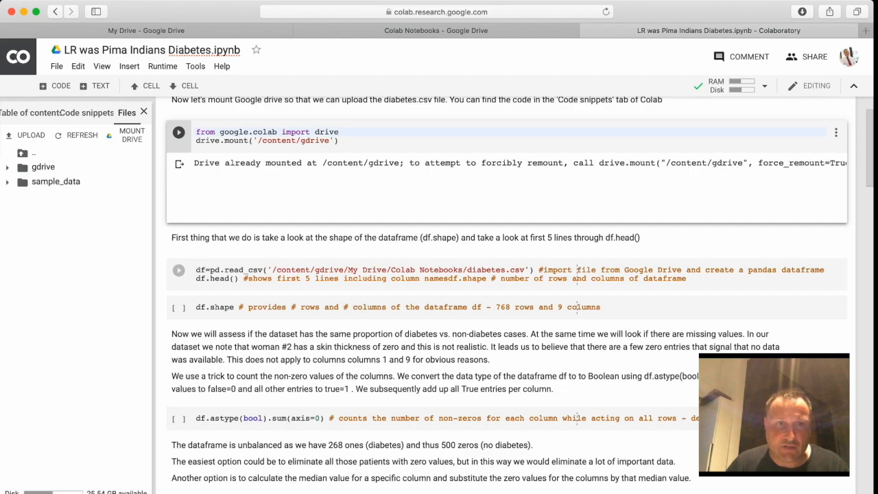
pyautogui.click(178, 269)
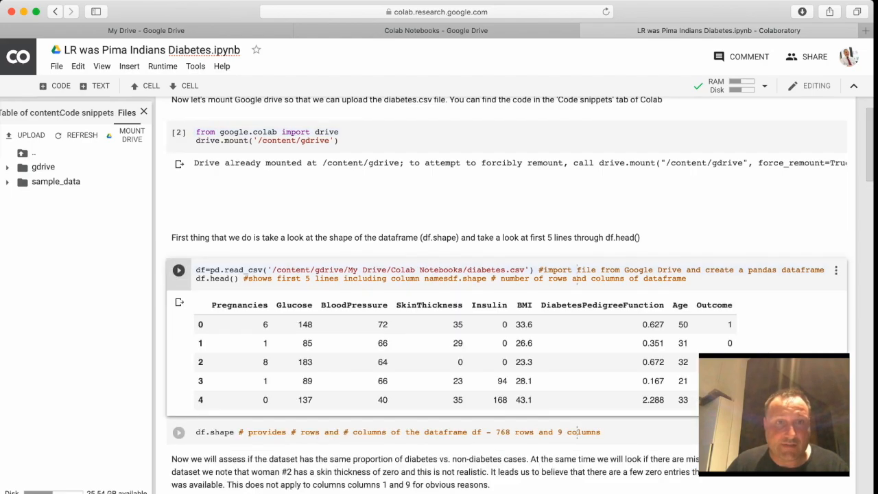
pyautogui.scroll(-3)
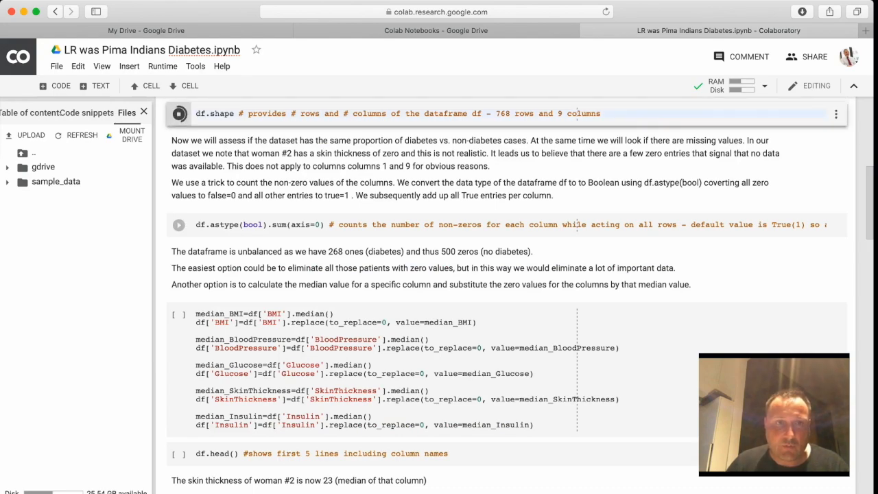
pyautogui.click(178, 113)
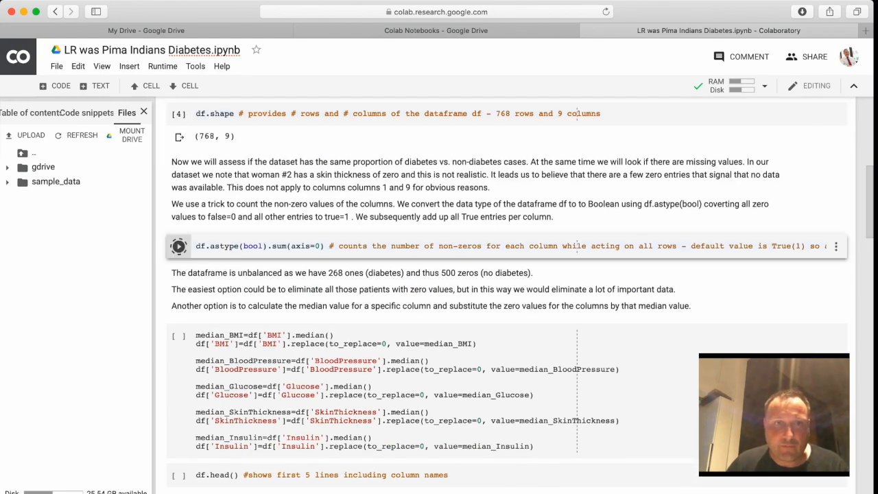
# Step: Count non-zero values per column and replace zeros with column medians, reaching the train/test split
pyautogui.click(178, 245)
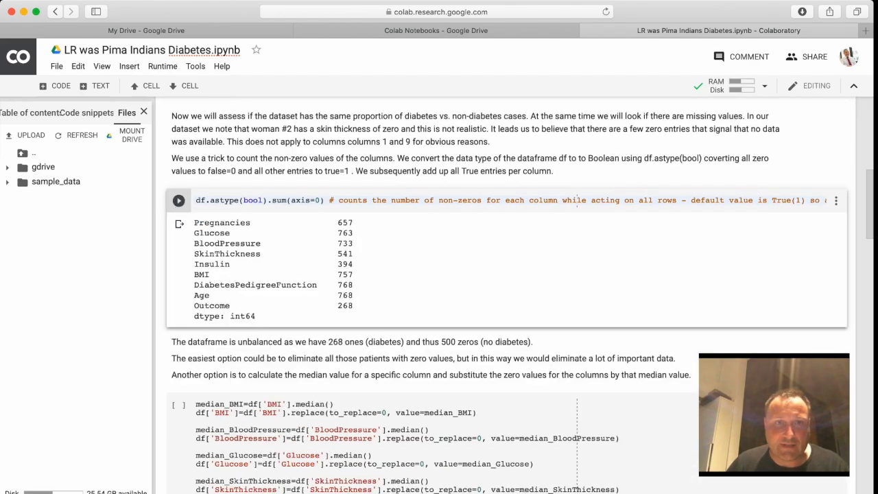
pyautogui.scroll(-3)
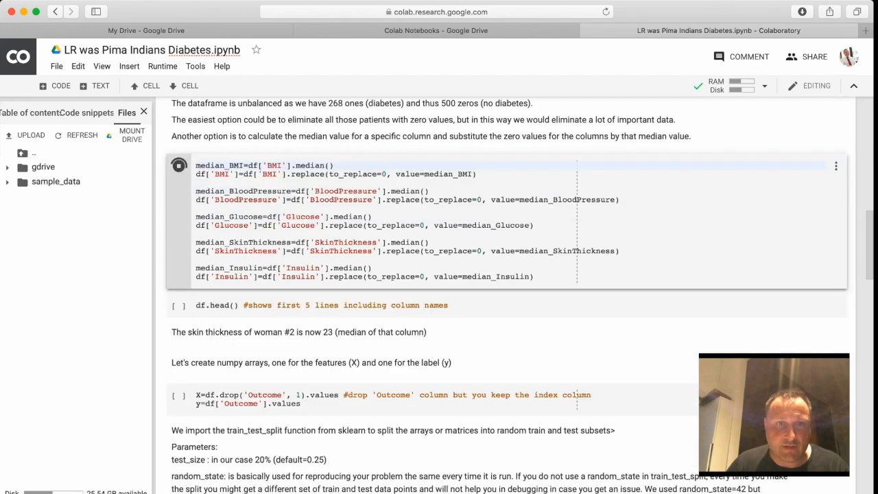
pyautogui.click(178, 165)
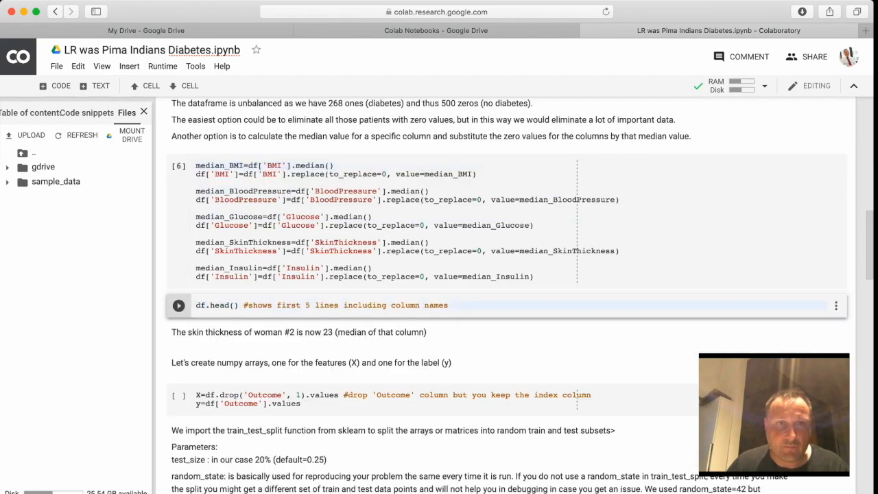
pyautogui.scroll(-3)
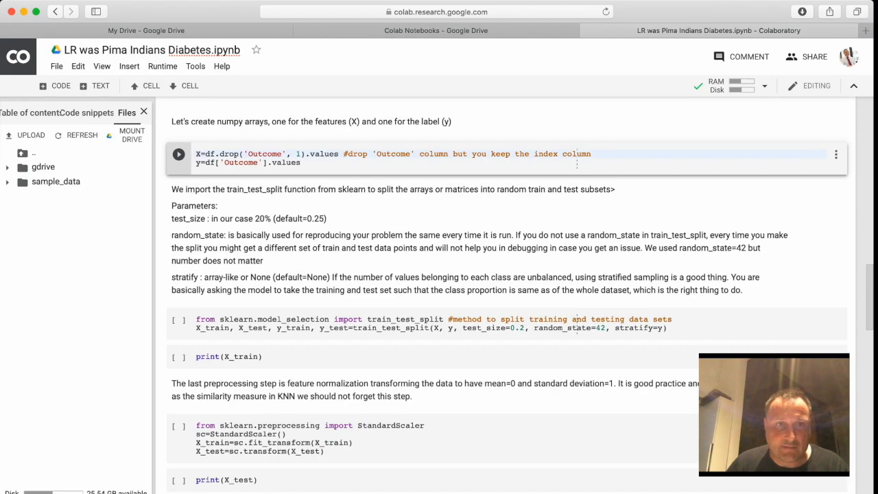
pyautogui.scroll(-3)
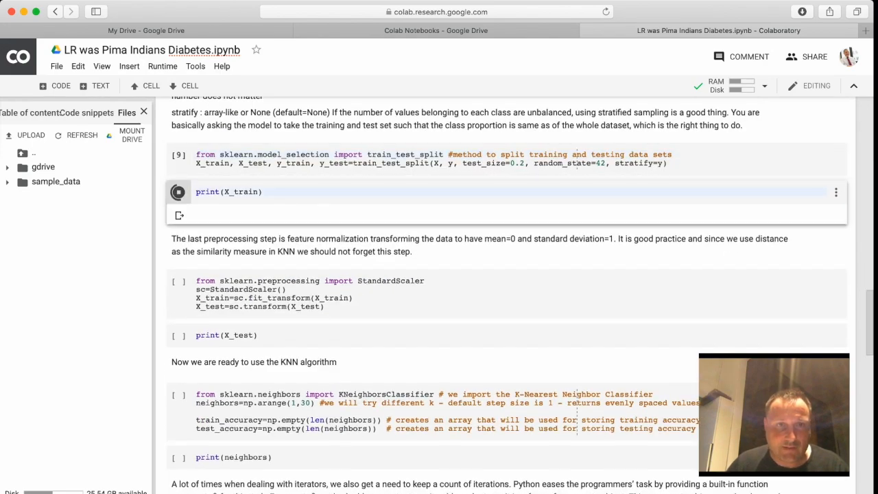
# Step: Print the X_train feature array
pyautogui.click(178, 192)
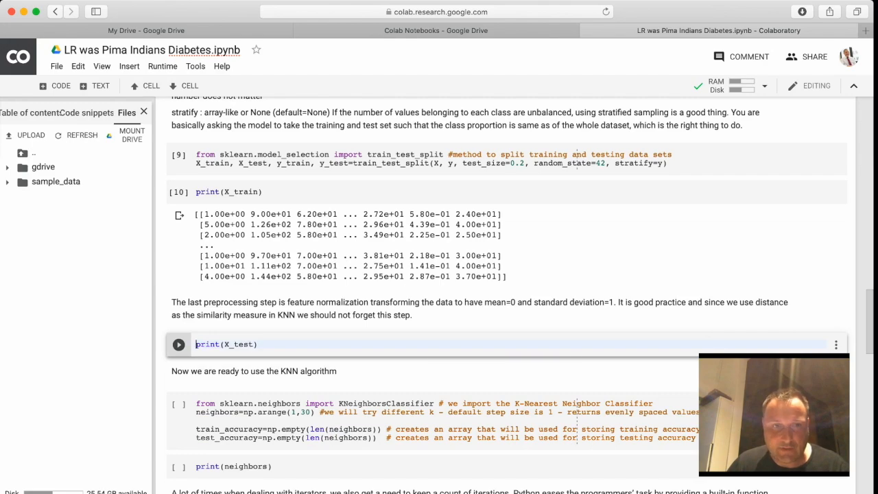
pyautogui.scroll(-3)
pyautogui.write('LR')
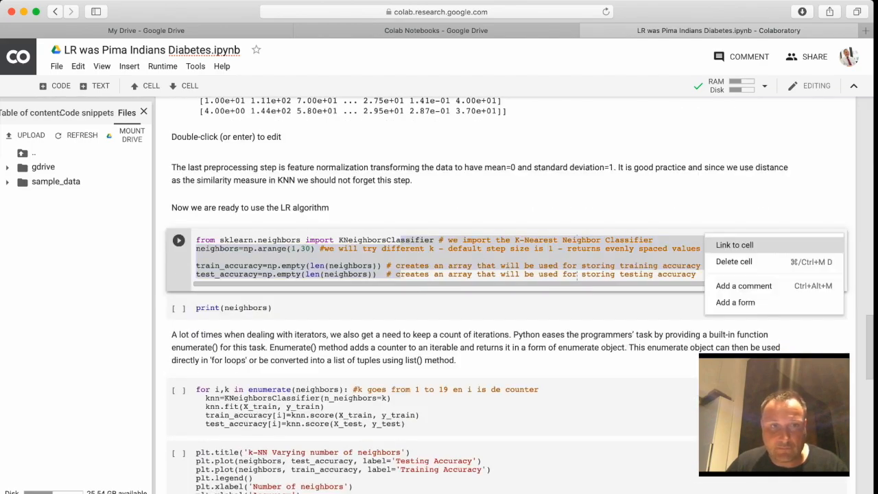
# Step: Delete the KNN classifier setup, neighbours printout and accuracy plot cells via each cell's menu
pyautogui.click(732, 261)
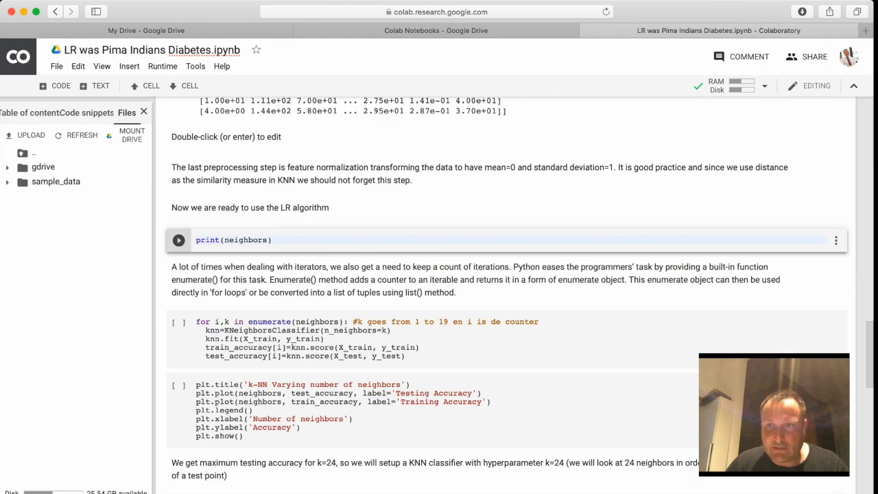
pyautogui.click(837, 239)
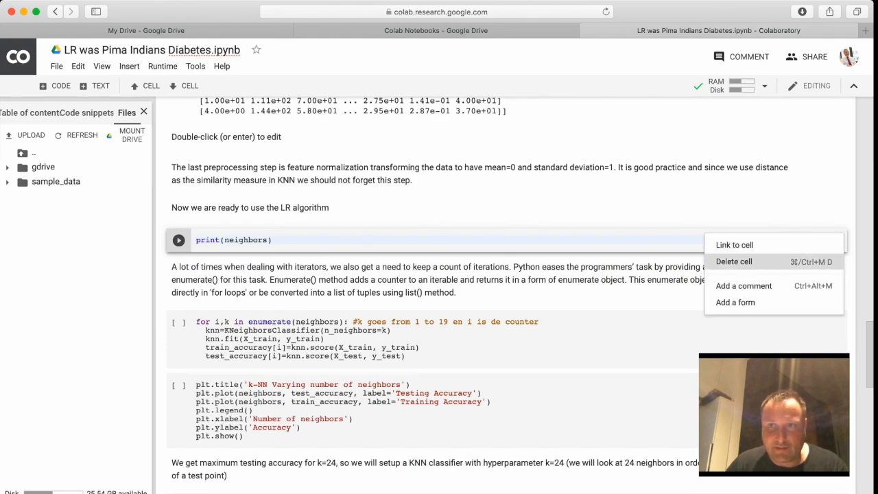
pyautogui.click(733, 260)
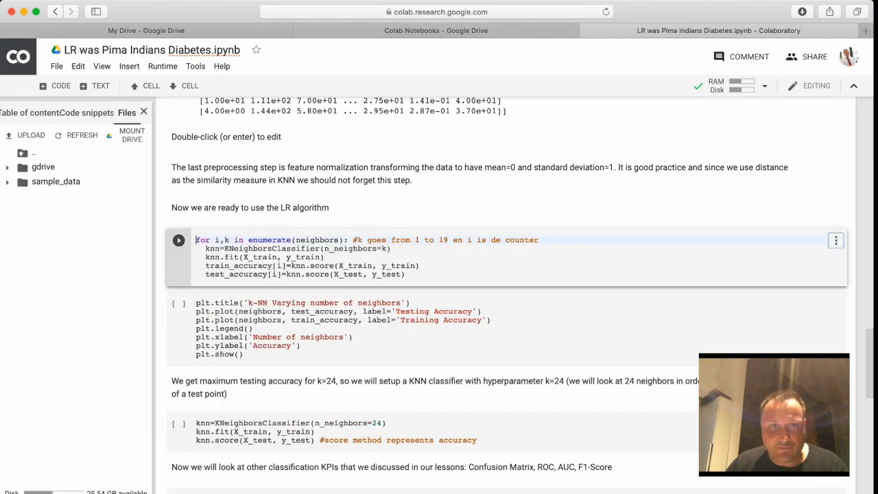
pyautogui.scroll(-3)
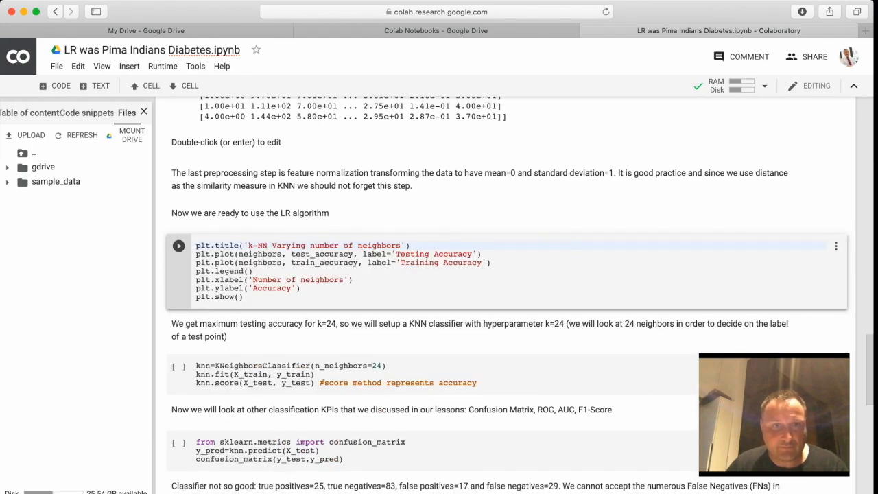
pyautogui.click(835, 245)
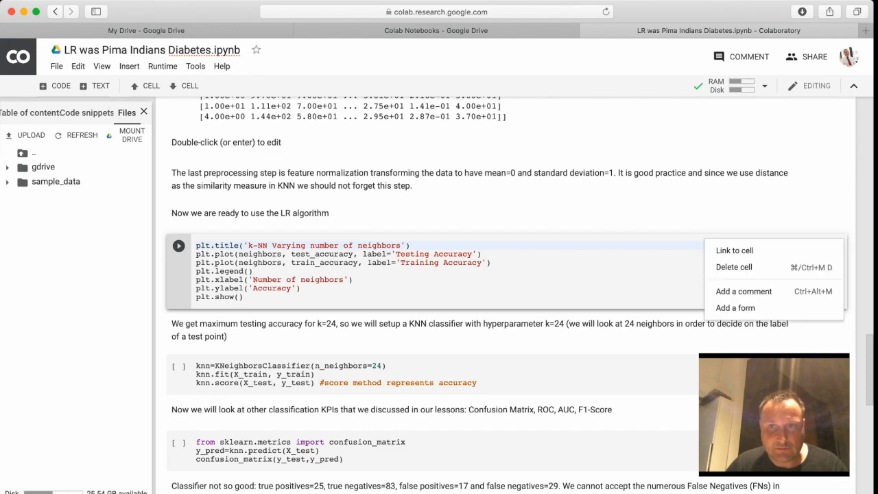
pyautogui.click(732, 266)
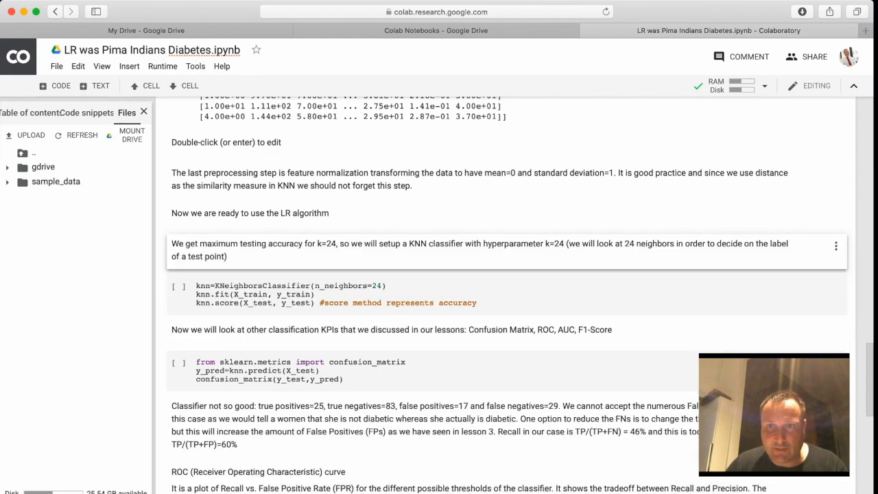
# Step: Replace the KNN cell's code with a LogisticRegression model that fits and prints its accuracy
pyautogui.click(836, 246)
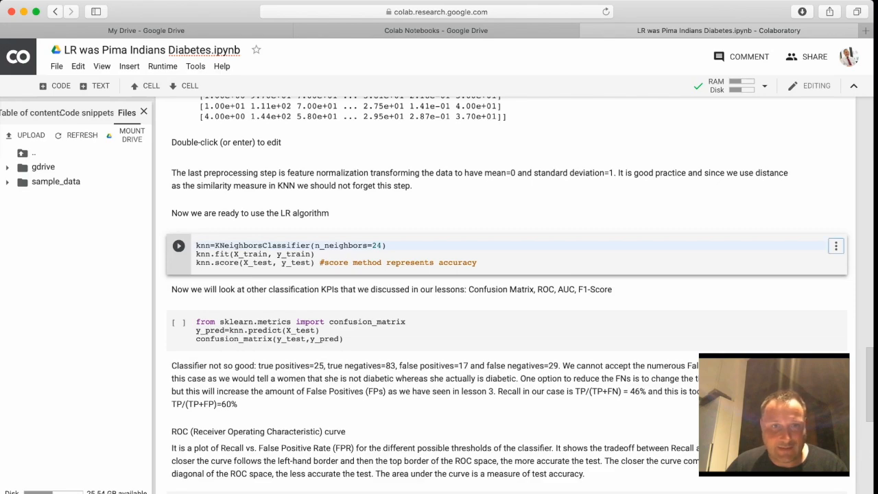
pyautogui.click(835, 244)
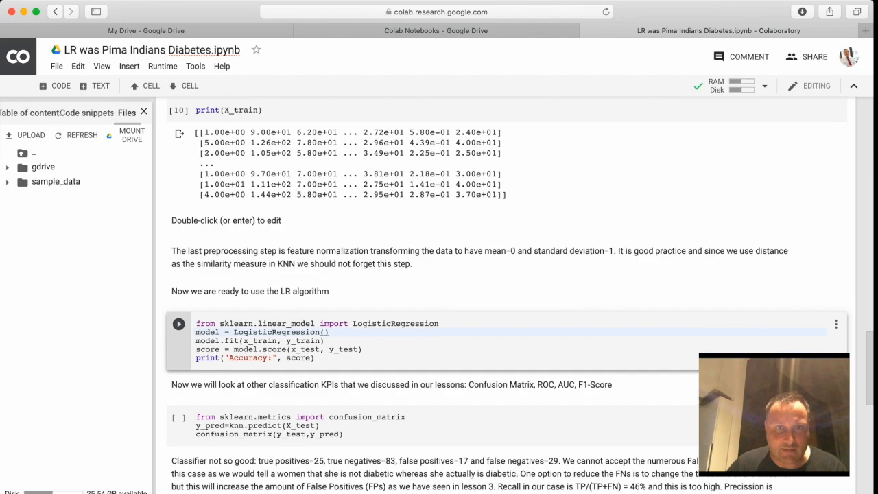
# Step: Review the earlier preprocessing cells and run the new logistic regression cell
pyautogui.scroll(3)
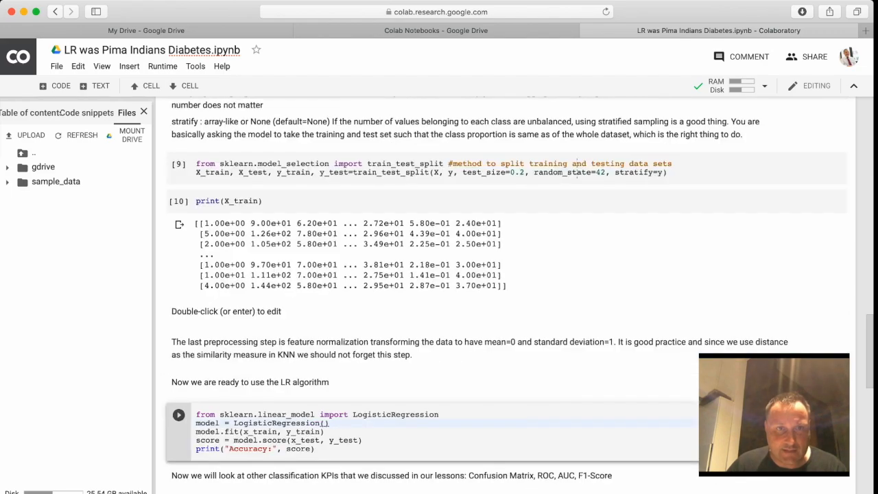
pyautogui.scroll(3)
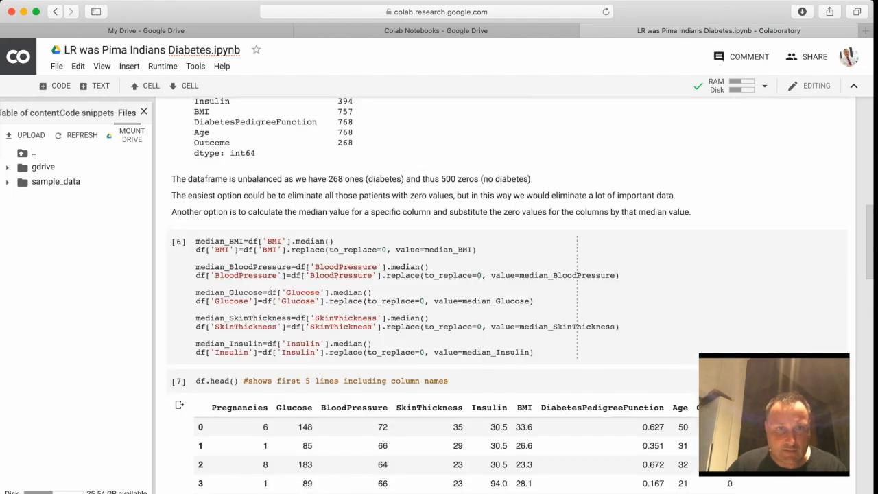
pyautogui.scroll(3)
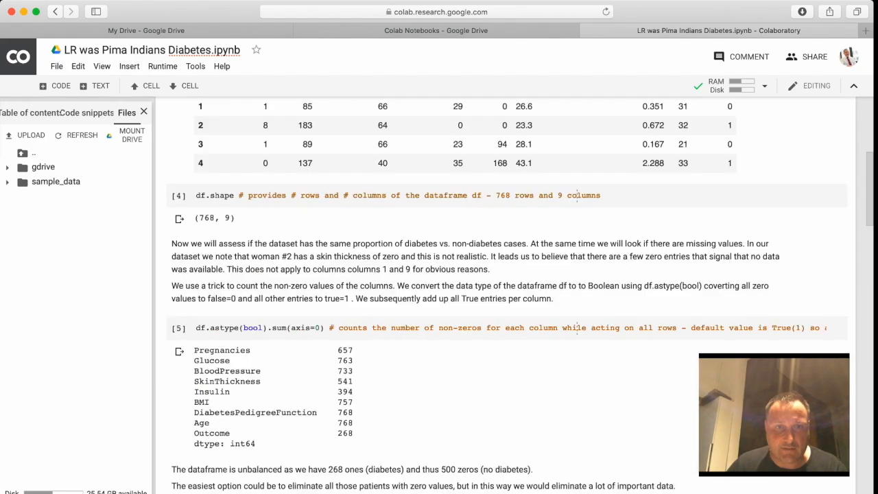
pyautogui.scroll(-3)
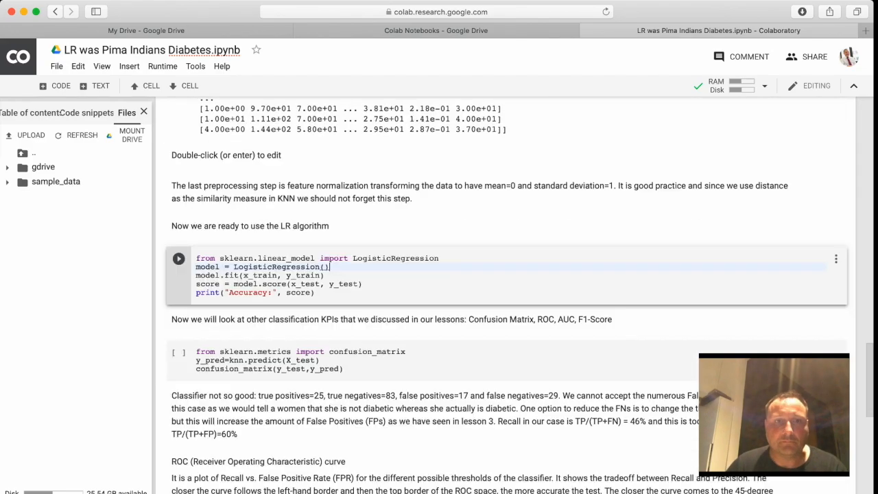
pyautogui.click(178, 258)
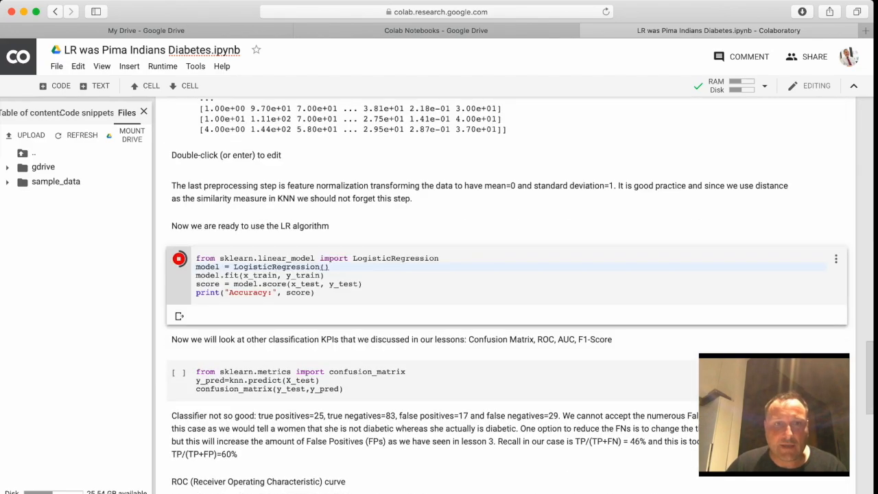
# Step: Correct x_train/x_test to X_train/X_test and rerun, getting an accuracy of about 0.72
pyautogui.click(179, 258)
pyautogui.write('X')
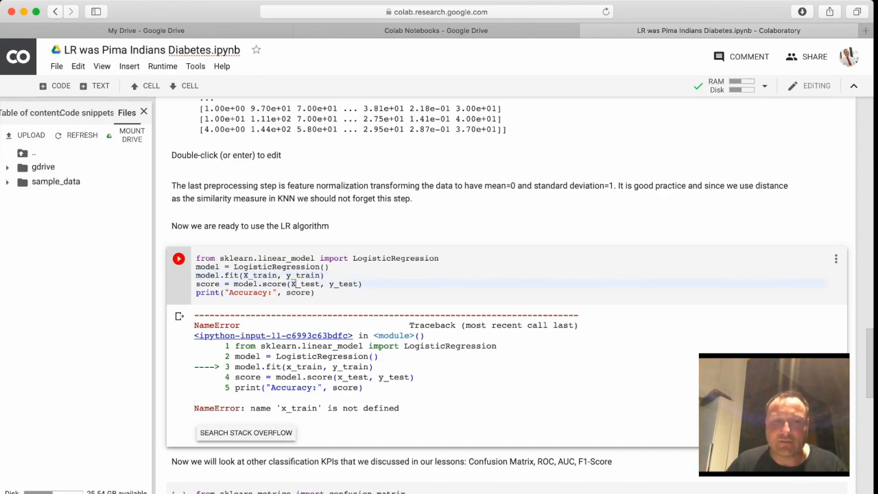
pyautogui.click(179, 257)
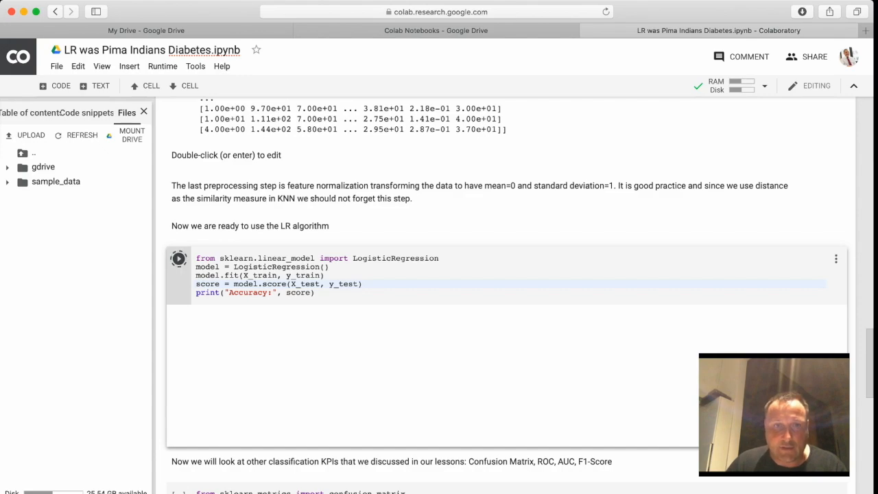
pyautogui.click(178, 258)
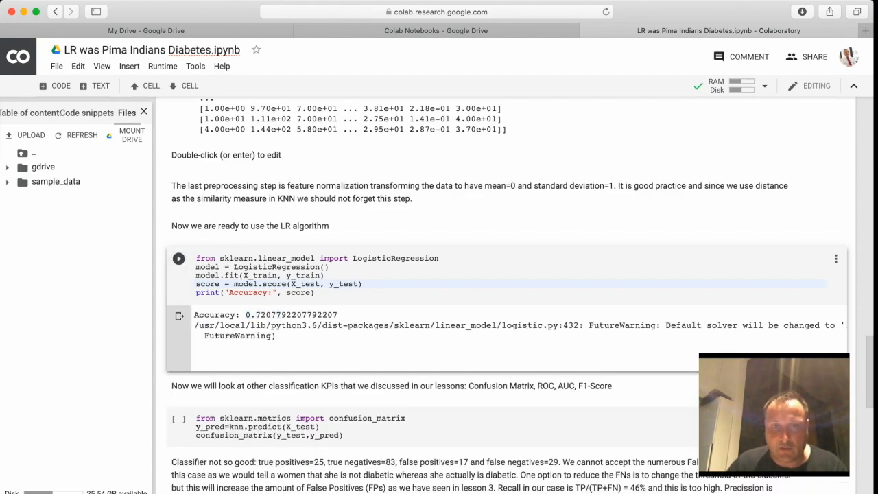
# Step: Run the confusion matrix cell with its prediction line now using model instead of knn
pyautogui.scroll(-3)
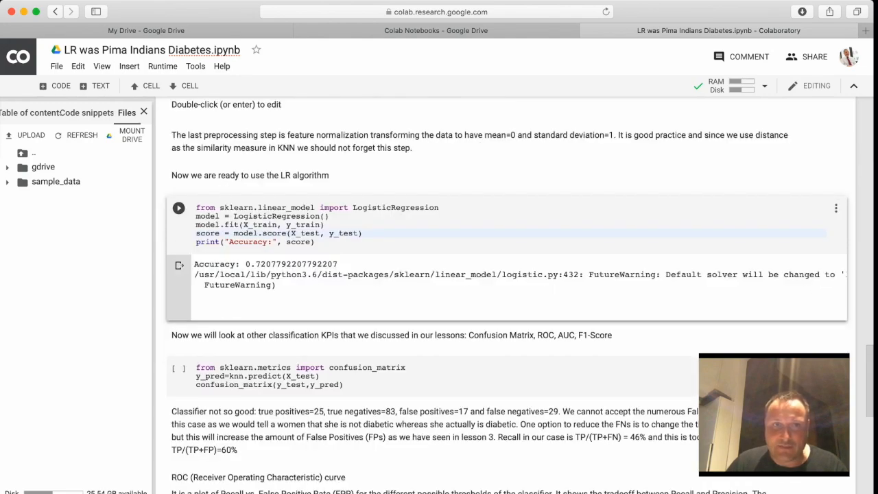
pyautogui.scroll(-3)
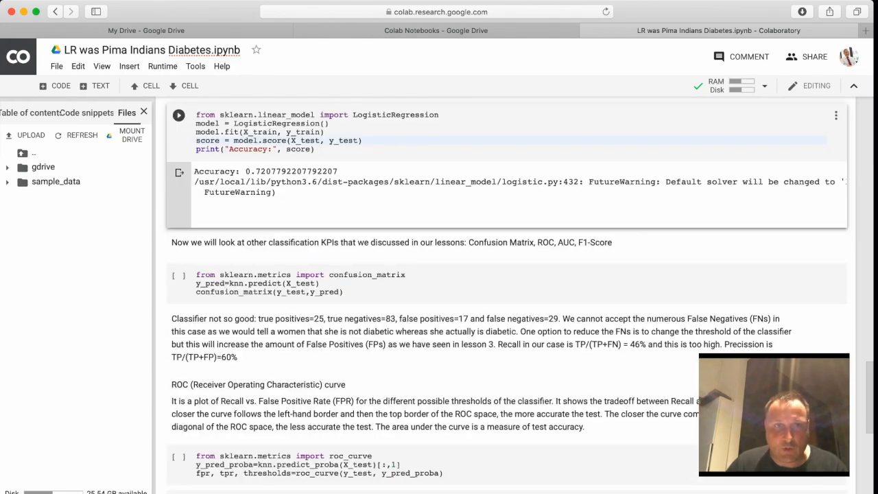
pyautogui.click(178, 250)
pyautogui.write('model')
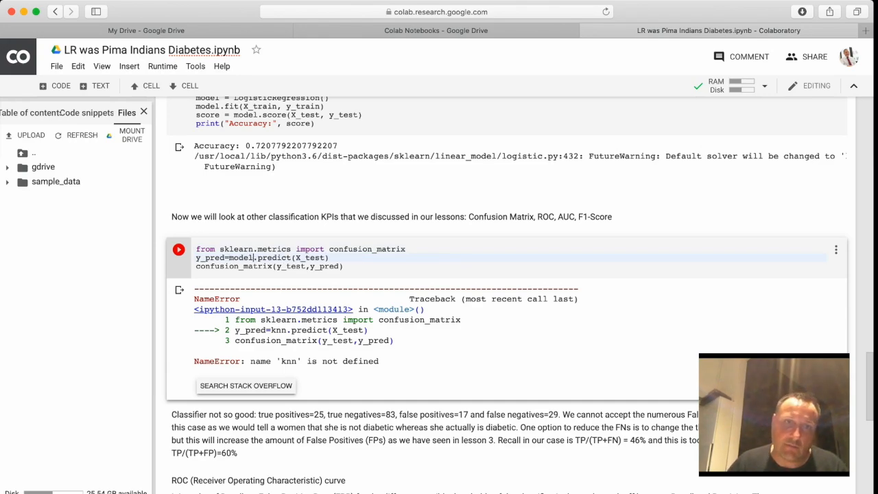
# Step: Rerun the confusion matrix and ROC cells with model instead of knn, getting [[86, 14], [29, 25]]
pyautogui.click(179, 250)
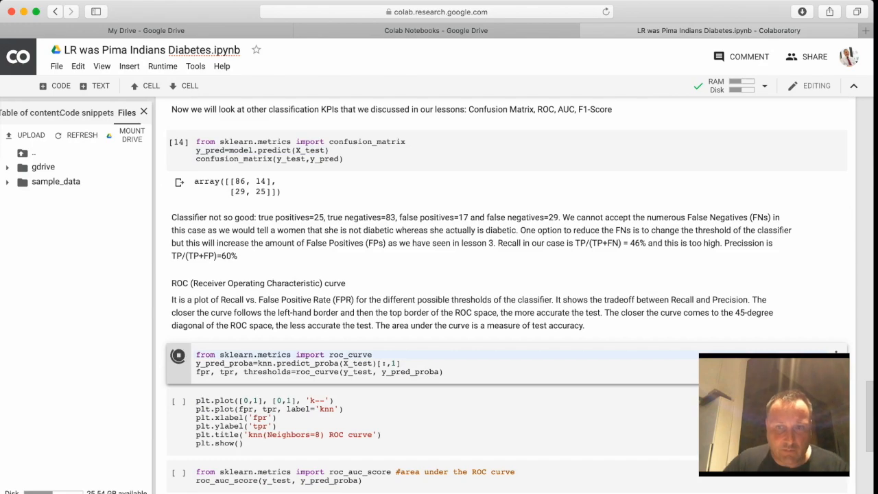
pyautogui.click(179, 354)
pyautogui.write('model')
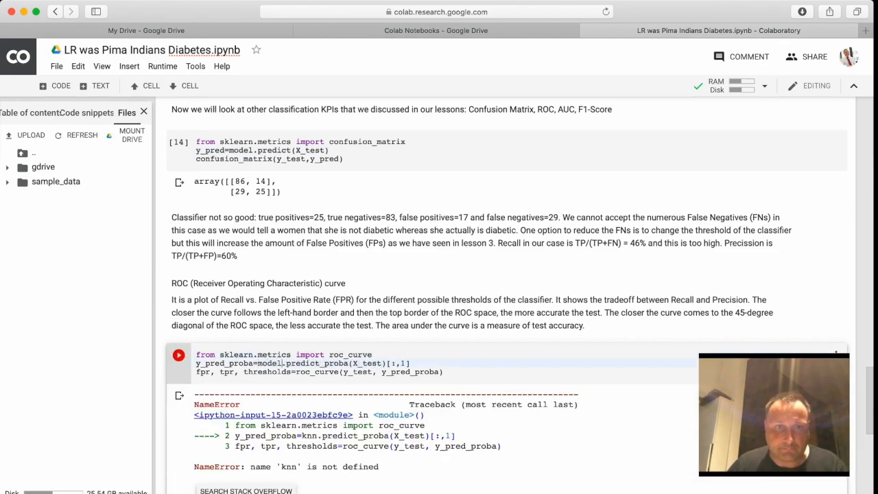
pyautogui.click(178, 354)
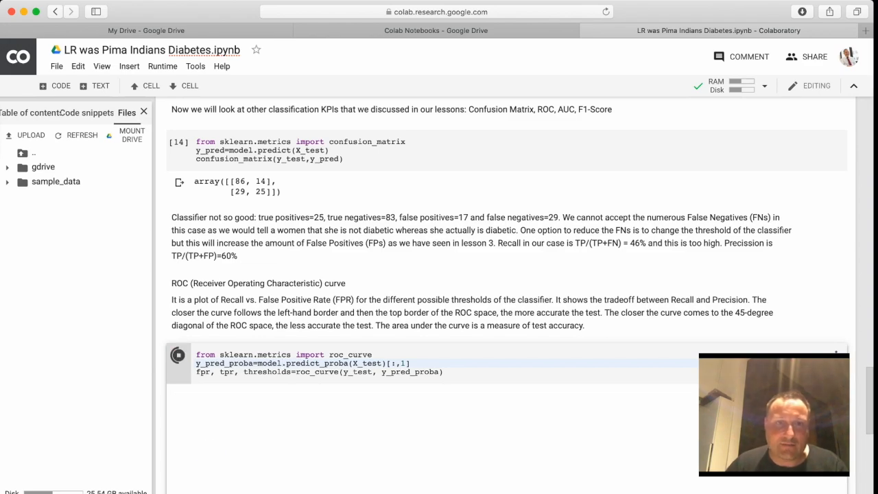
# Step: Retitle the plot 'LR ROC curve', remove the knn curve label, and replot the ROC curve
pyautogui.scroll(-3)
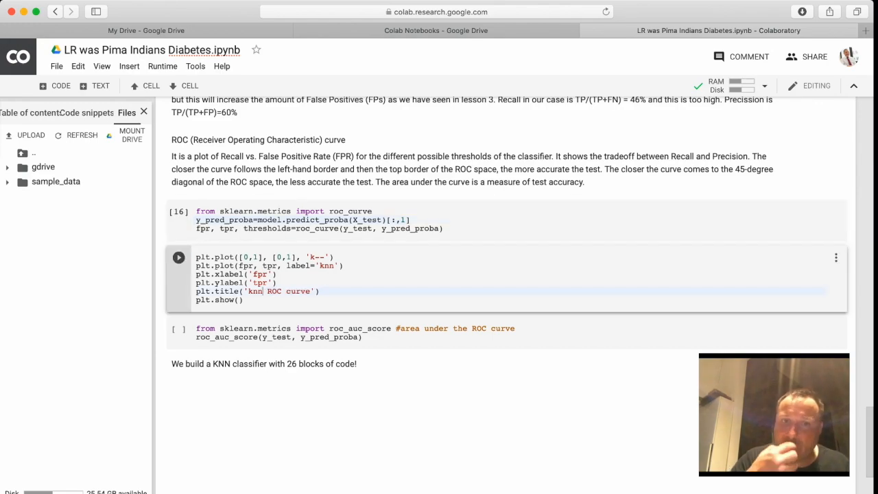
pyautogui.press('Backspace')
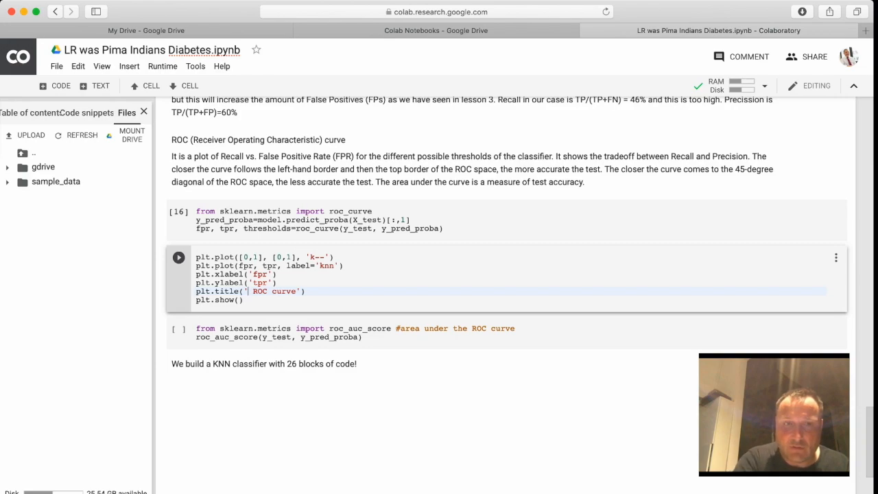
pyautogui.write('LR')
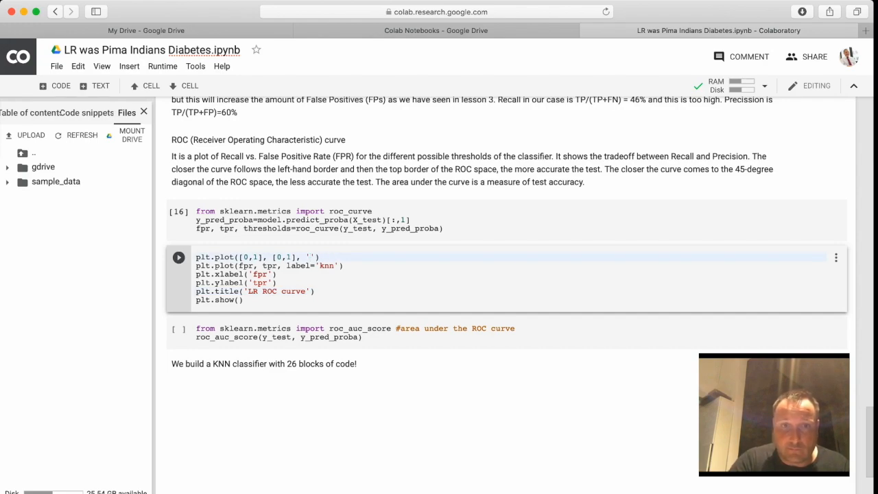
pyautogui.press('backspace')
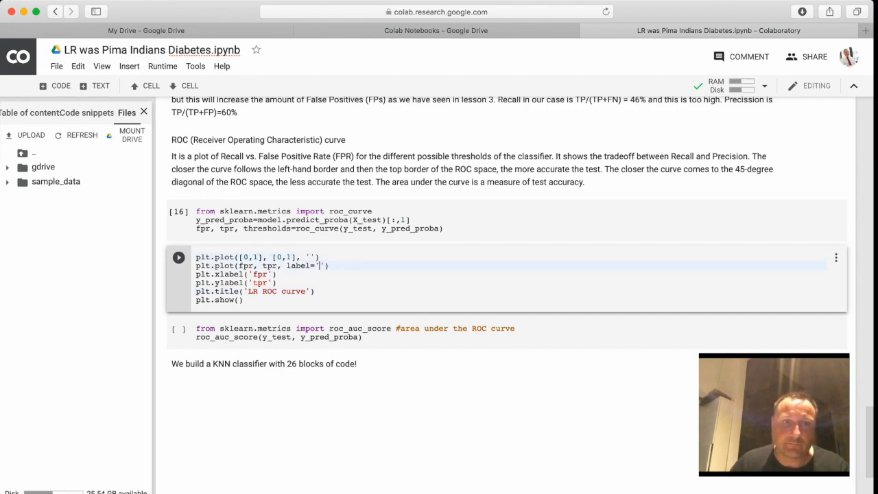
pyautogui.click(179, 257)
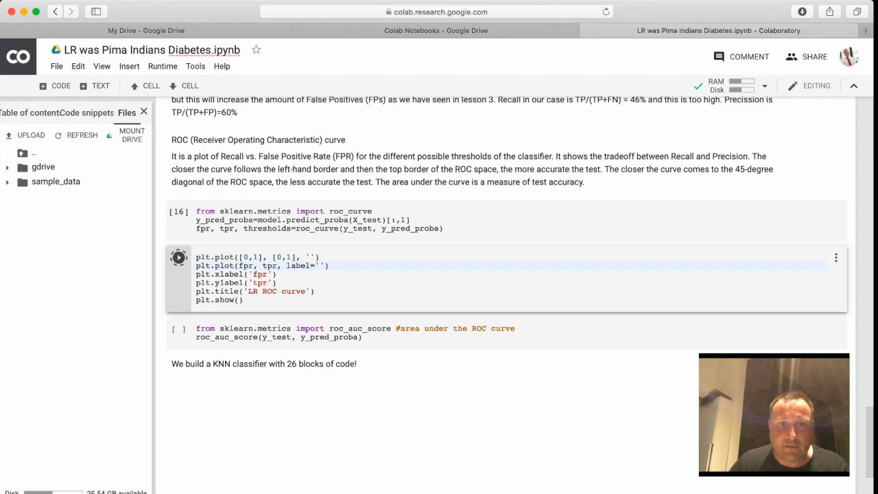
pyautogui.click(178, 258)
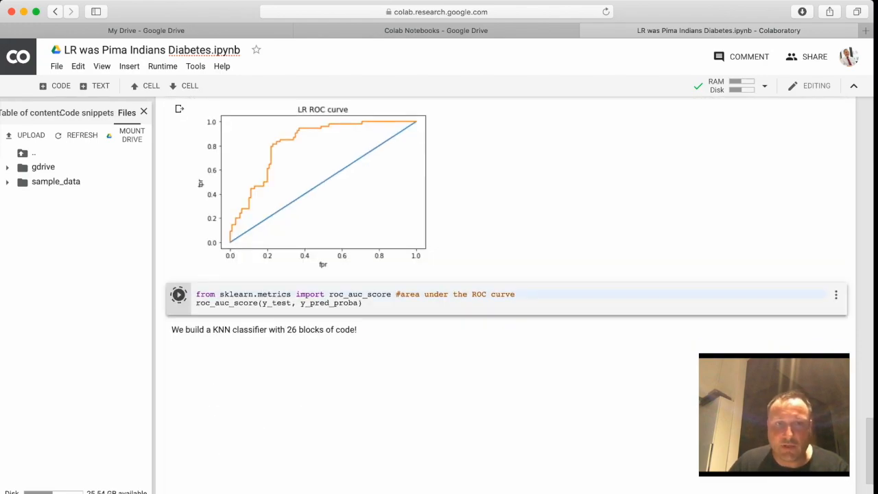
# Step: Run roc_auc_score for the logistic regression model, returning about 0.826
pyautogui.click(178, 294)
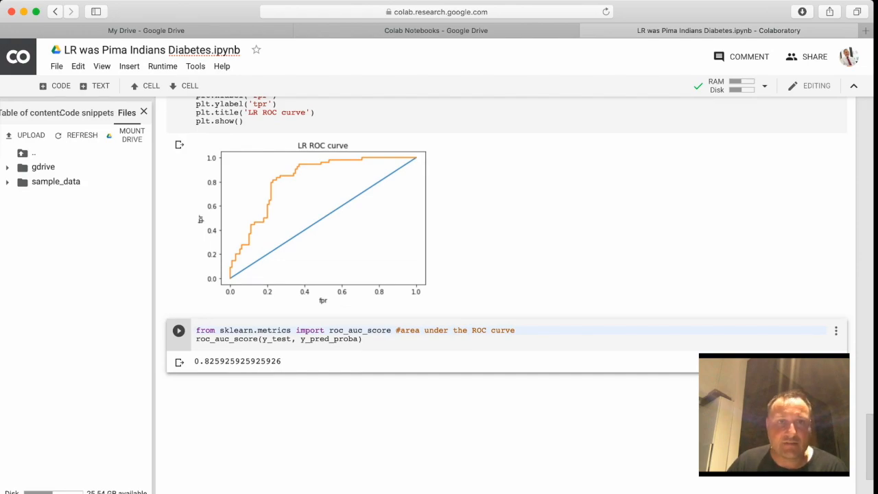
pyautogui.scroll(3)
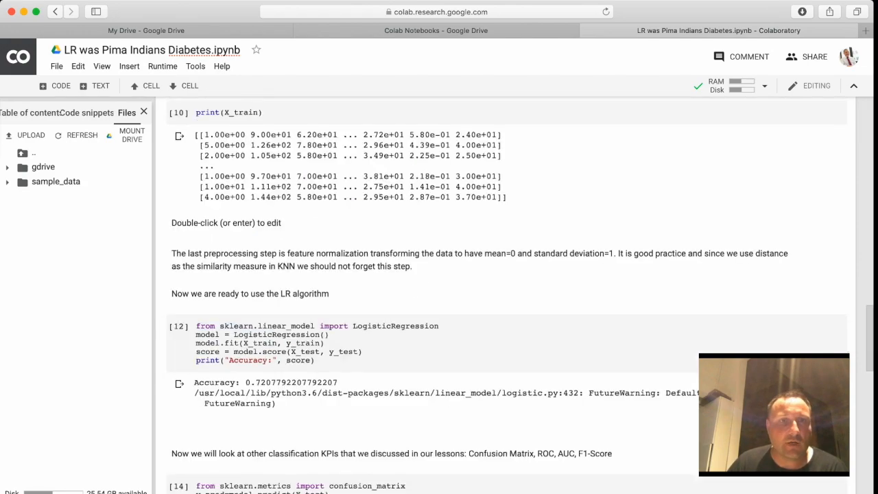
pyautogui.scroll(3)
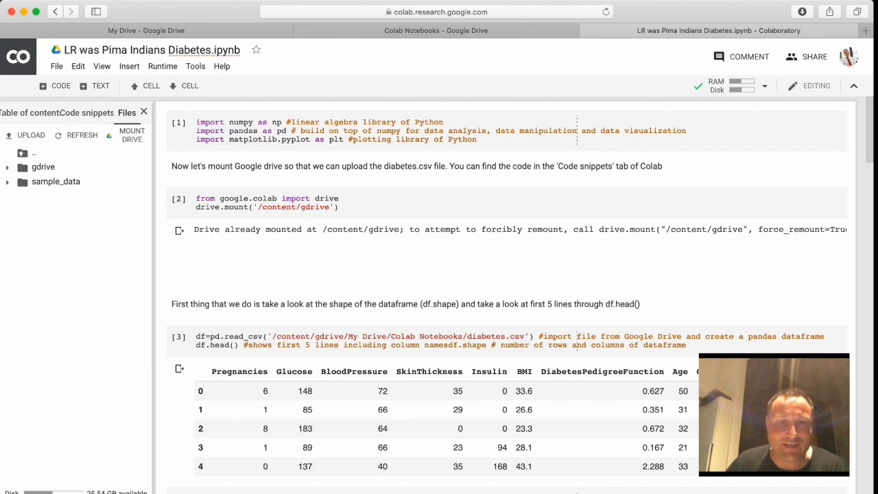
pyautogui.scroll(-3)
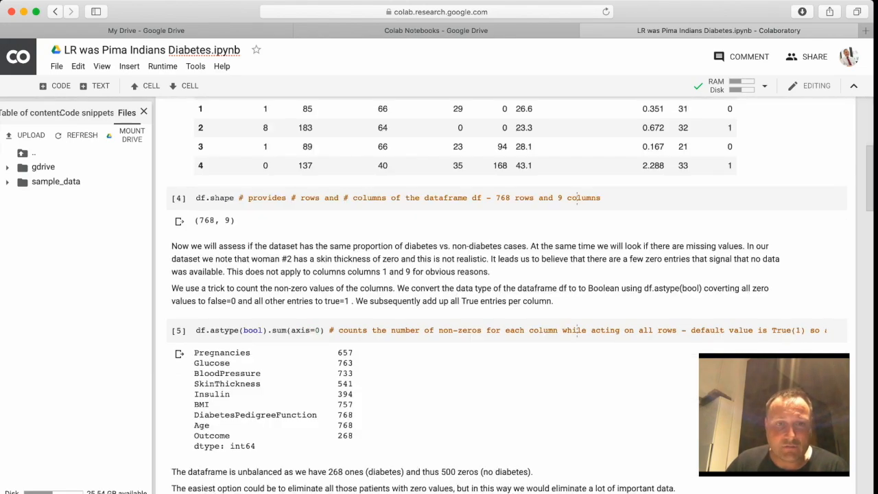
pyautogui.scroll(-3)
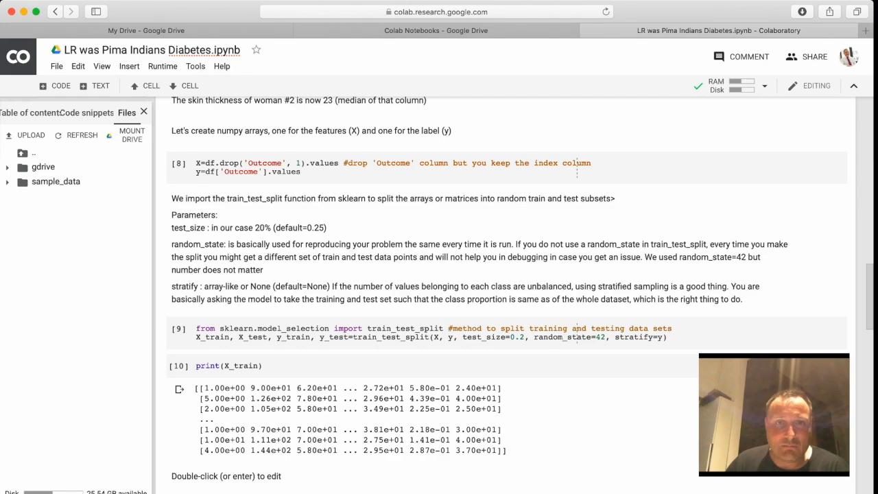
pyautogui.scroll(-3)
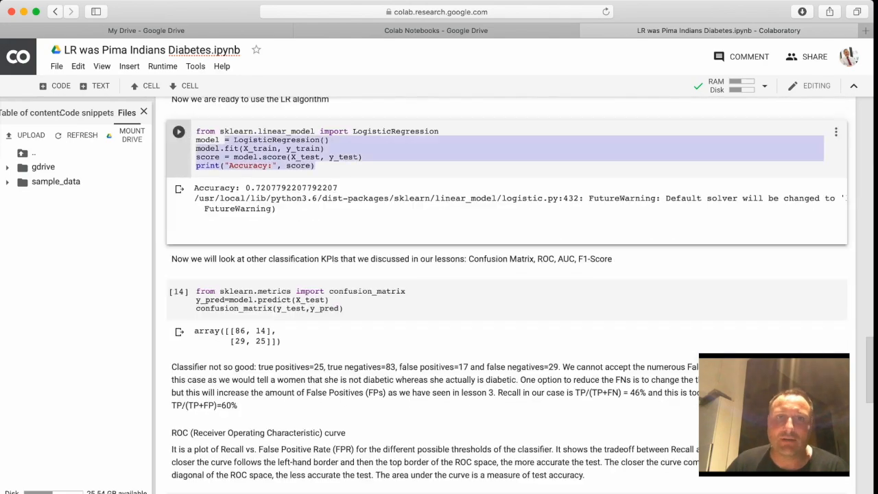
pyautogui.click(308, 132)
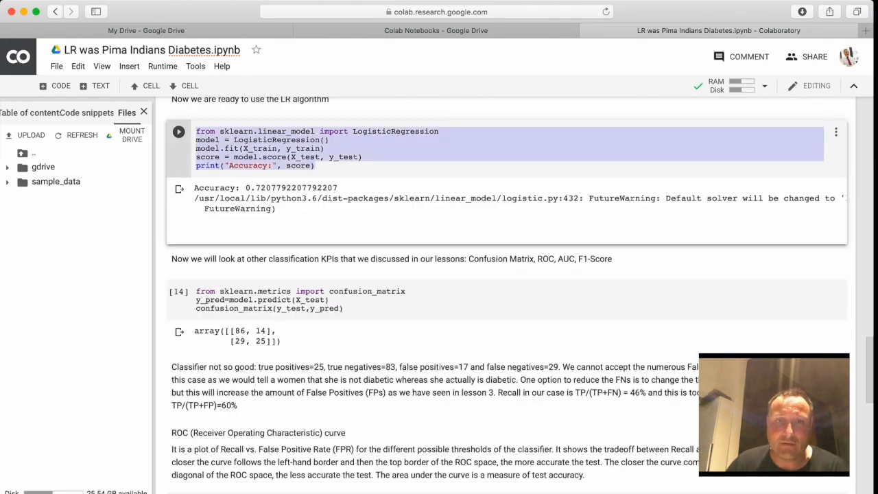